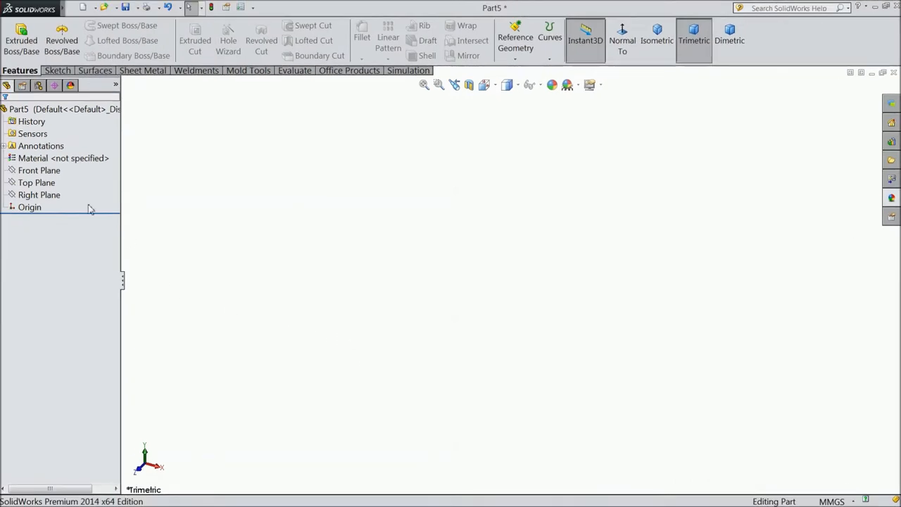
Draw the closed staircase outline with a flat base and tall right edge on the Front Plane
{"action": "left_click", "coordinate": [40, 170]}
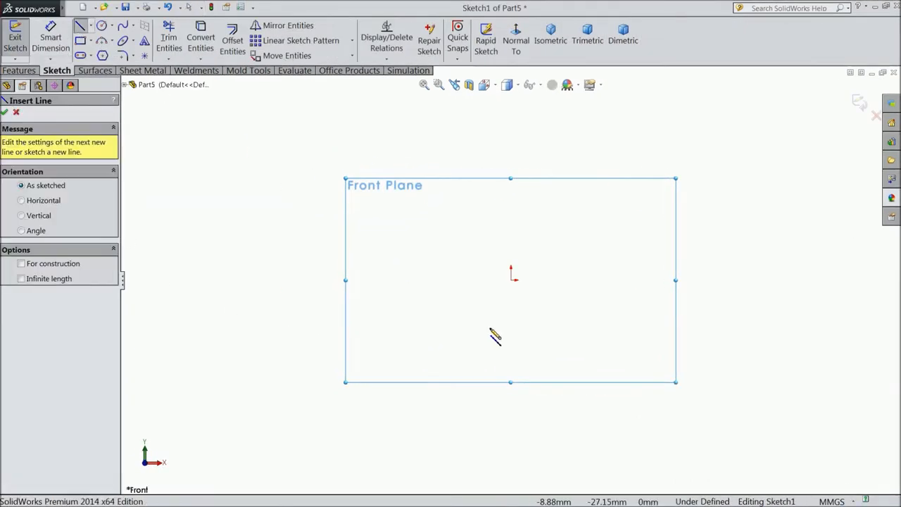
{"action": "left_click_drag", "start_coordinate": [511, 279], "coordinate": [668, 283]}
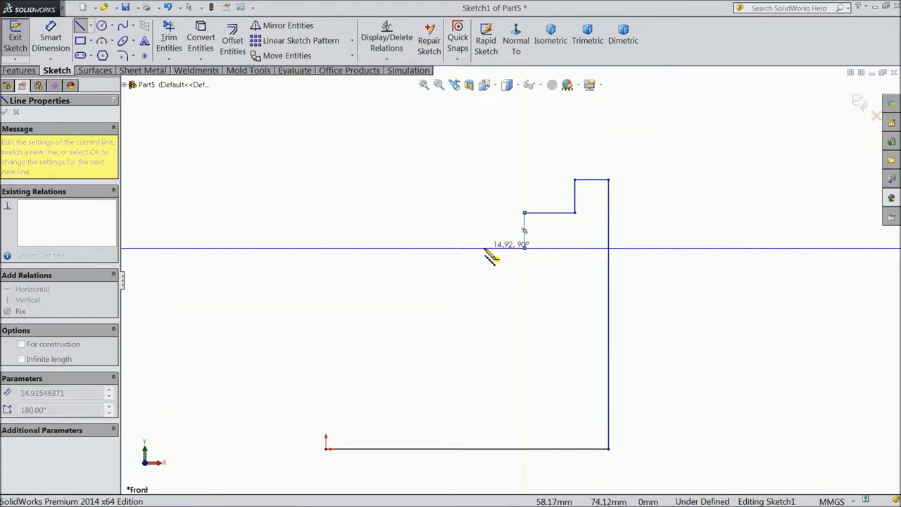
{"action": "left_click_drag", "start_coordinate": [524, 231], "coordinate": [485, 287]}
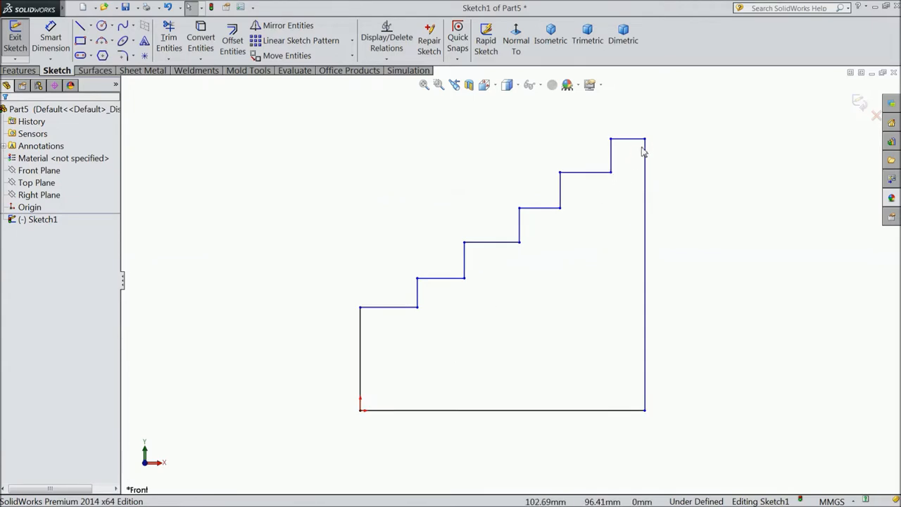
Apply an Equal relation to the horizontal step treads so all steps match in length
{"action": "left_click", "coordinate": [538, 208]}
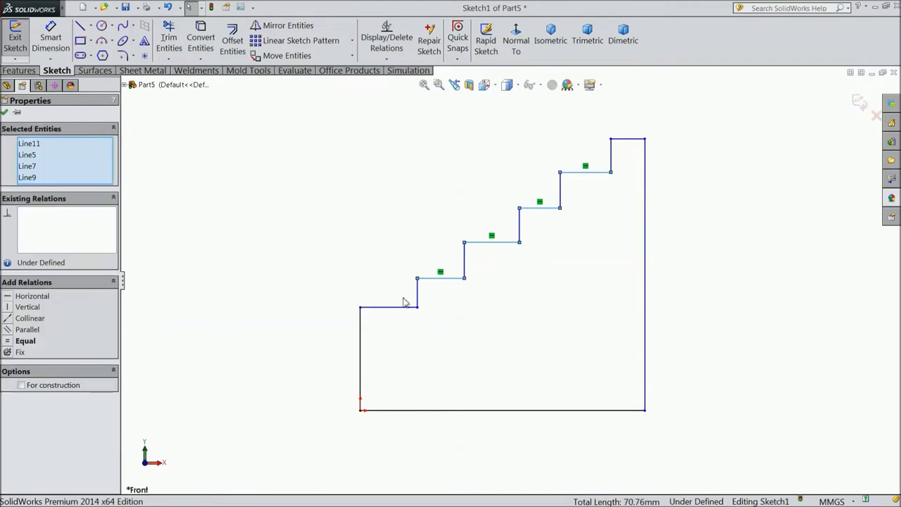
{"action": "left_click", "coordinate": [389, 301]}
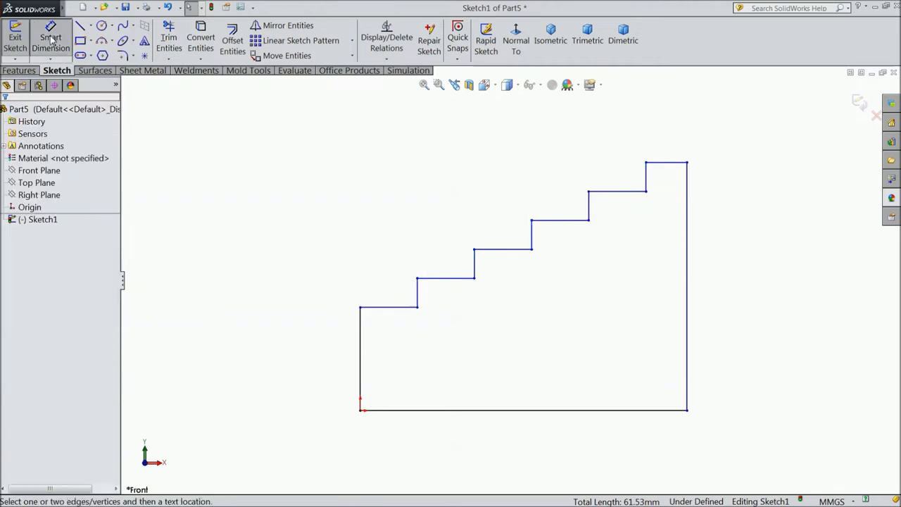
Dimension the 37 mm right-edge height and the top step width with Smart Dimension
{"action": "left_click", "coordinate": [686, 284]}
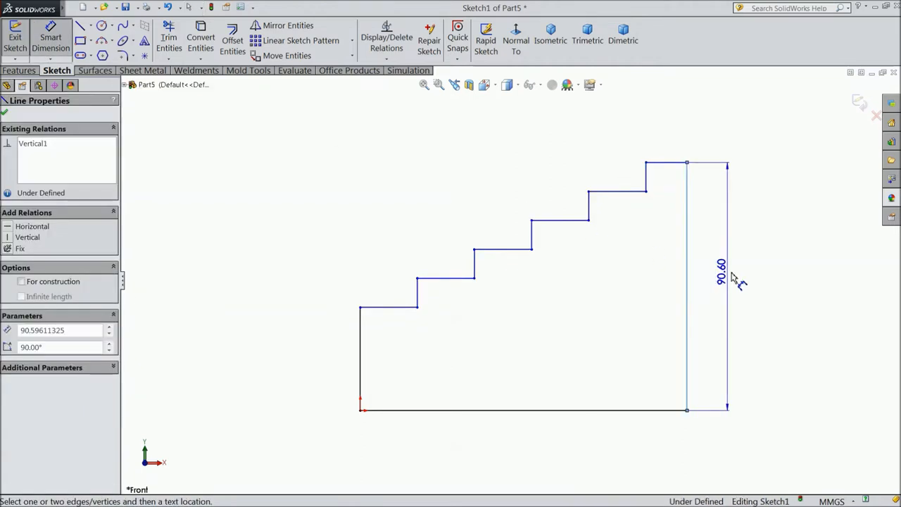
{"action": "left_click", "coordinate": [721, 281]}
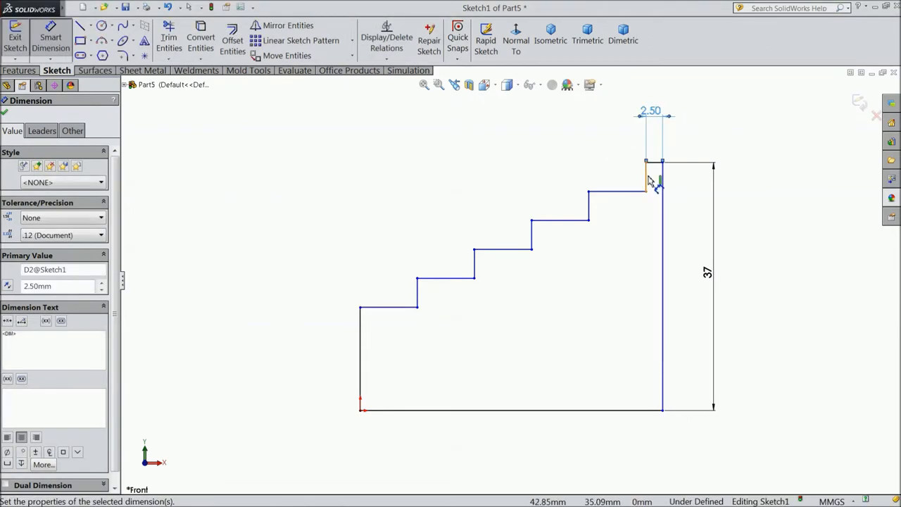
{"action": "left_click", "coordinate": [648, 172]}
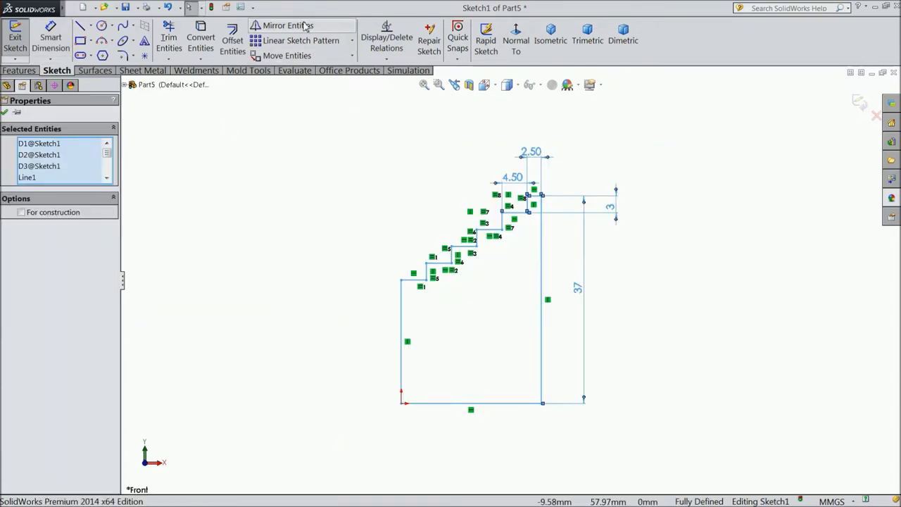
Mirror the half-profile about its left vertical line and confirm the copy
{"action": "left_click", "coordinate": [288, 25]}
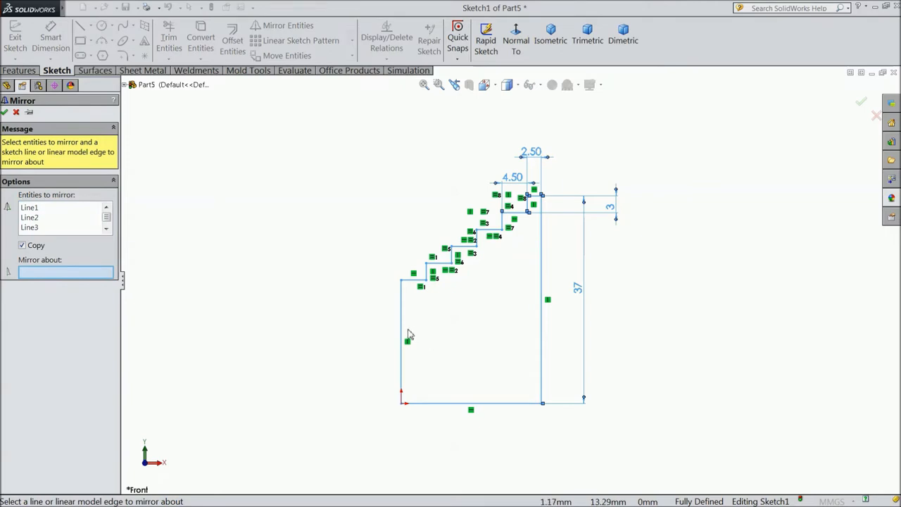
{"action": "left_click", "coordinate": [401, 338]}
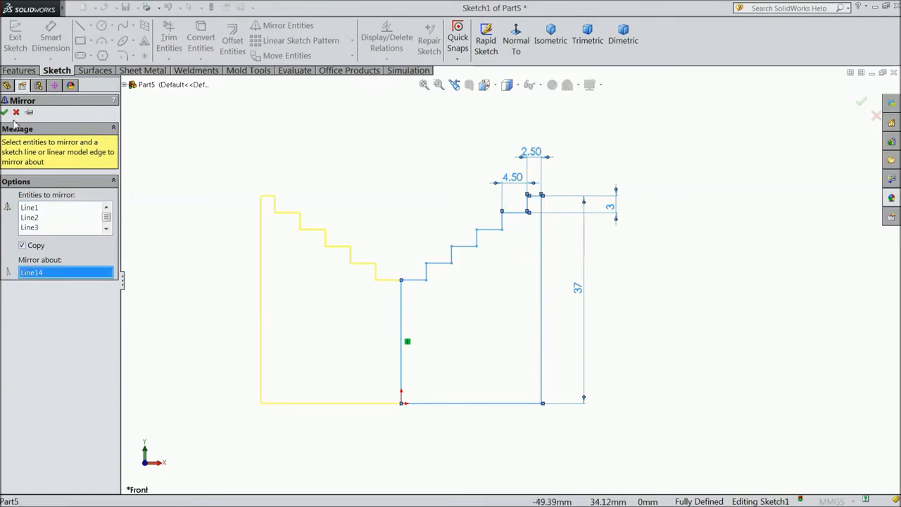
{"action": "left_click", "coordinate": [5, 113]}
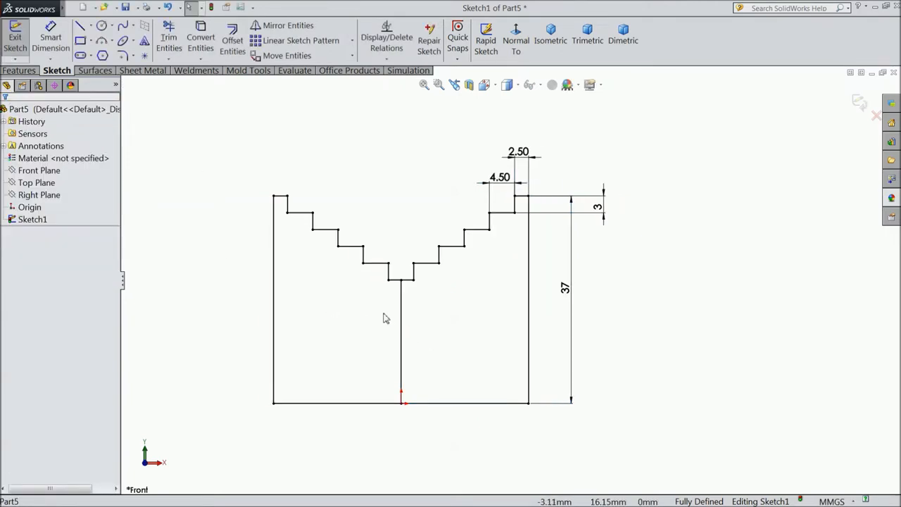
{"action": "left_click", "coordinate": [401, 323]}
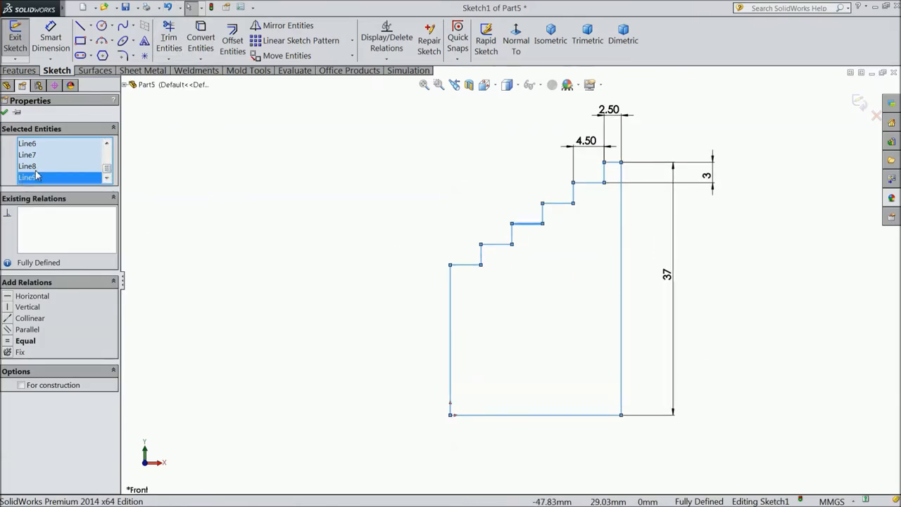
Mirror the selected step lines across the left vertical line to form the symmetric V-notch
{"action": "left_click", "coordinate": [451, 331]}
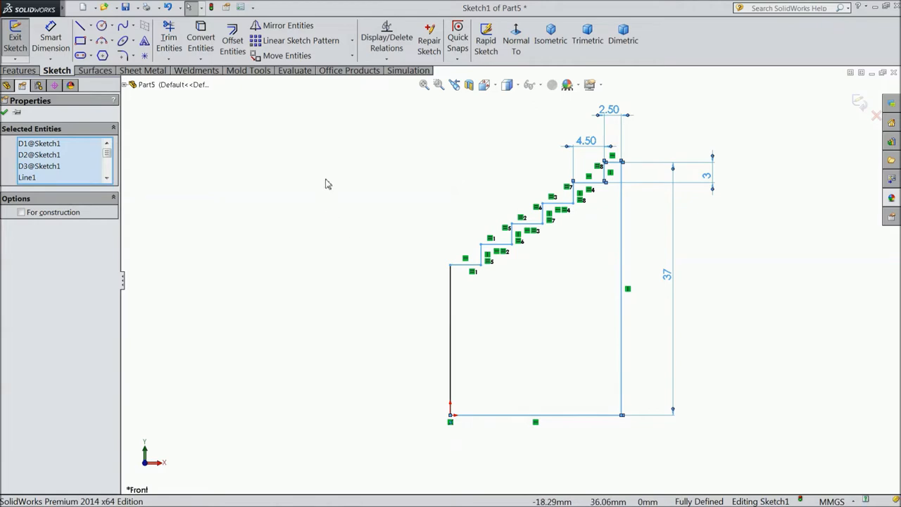
{"action": "left_click", "coordinate": [287, 30]}
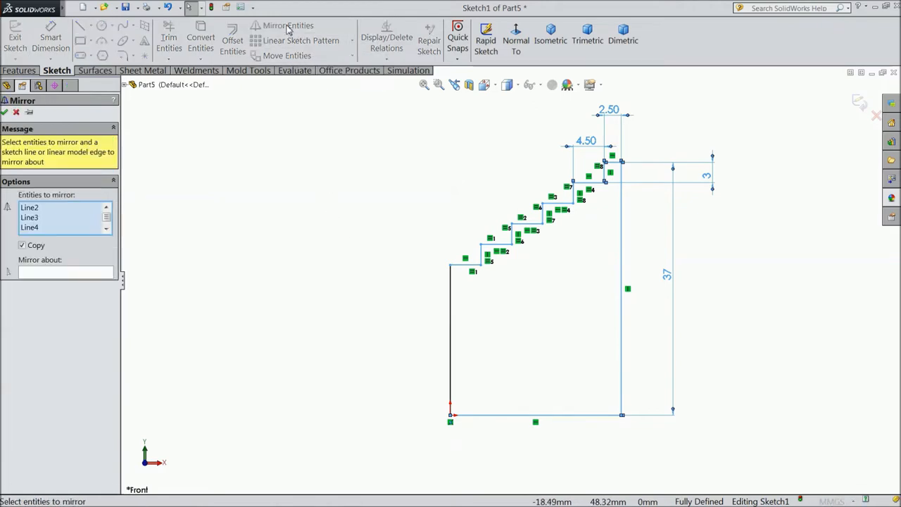
{"action": "left_click", "coordinate": [63, 272]}
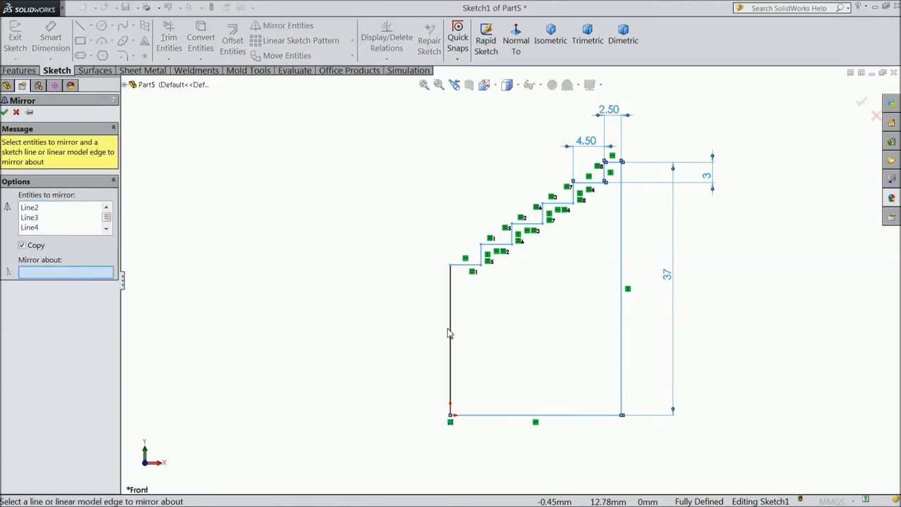
{"action": "left_click", "coordinate": [451, 331]}
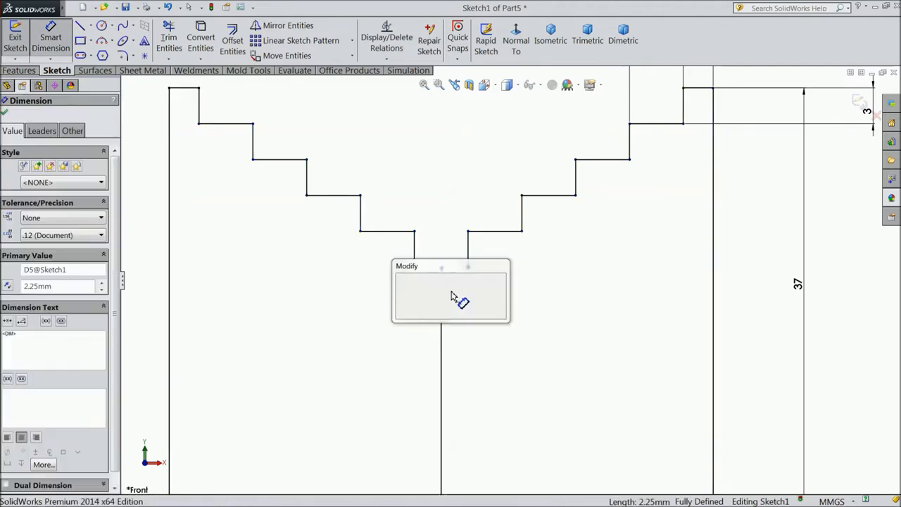
Set the V-notch bottom line to 1.5 mm wide and confirm
{"action": "type", "text": "1.50mm"}
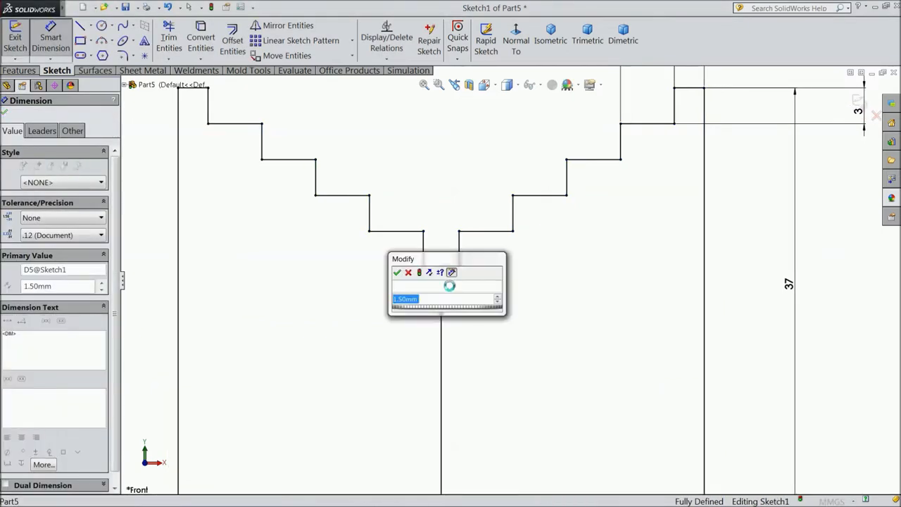
{"action": "left_click", "coordinate": [397, 273]}
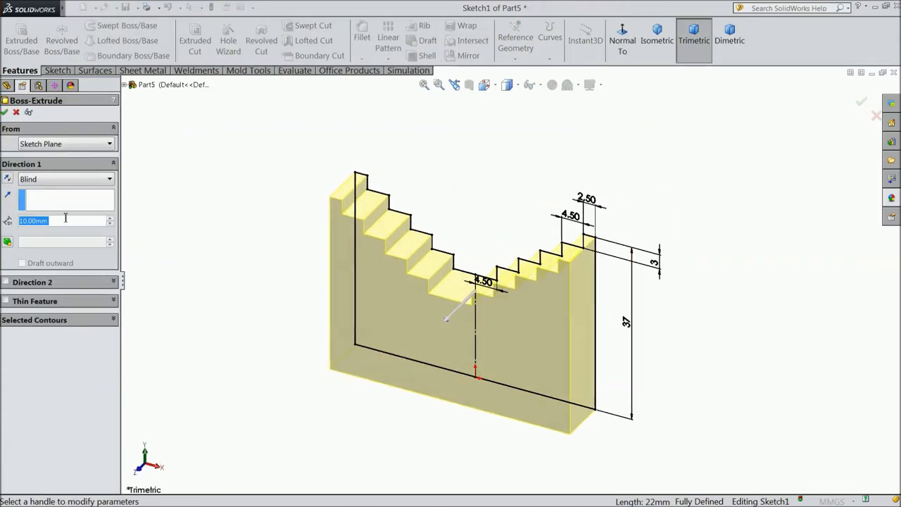
Extrude the notched profile as a Blind boss 8.00 mm deep
{"action": "type", "text": "8.00mm"}
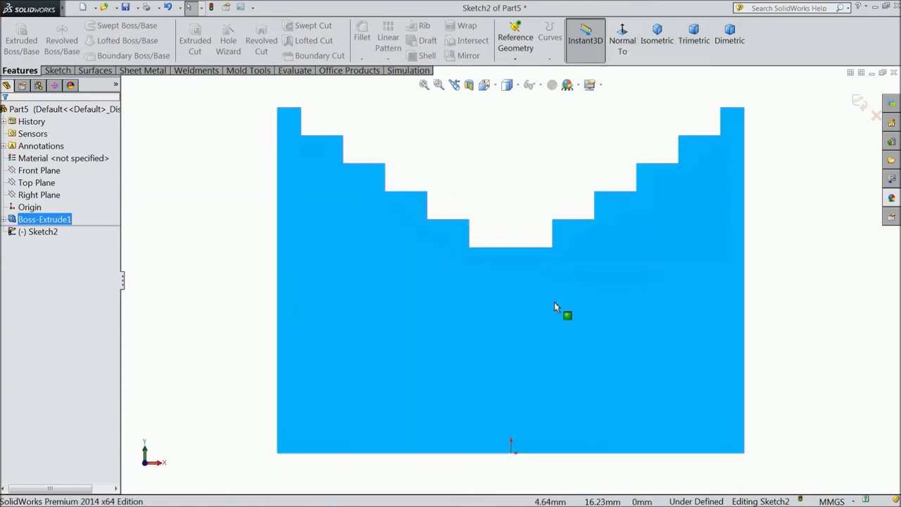
Draw a vertical construction centreline up from the origin in the new face sketch
{"action": "left_click", "coordinate": [56, 70]}
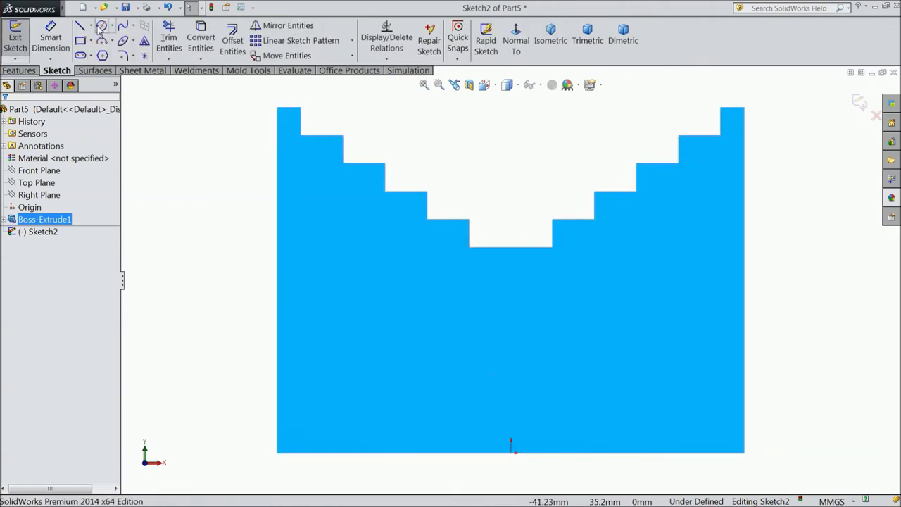
{"action": "left_click", "coordinate": [80, 26]}
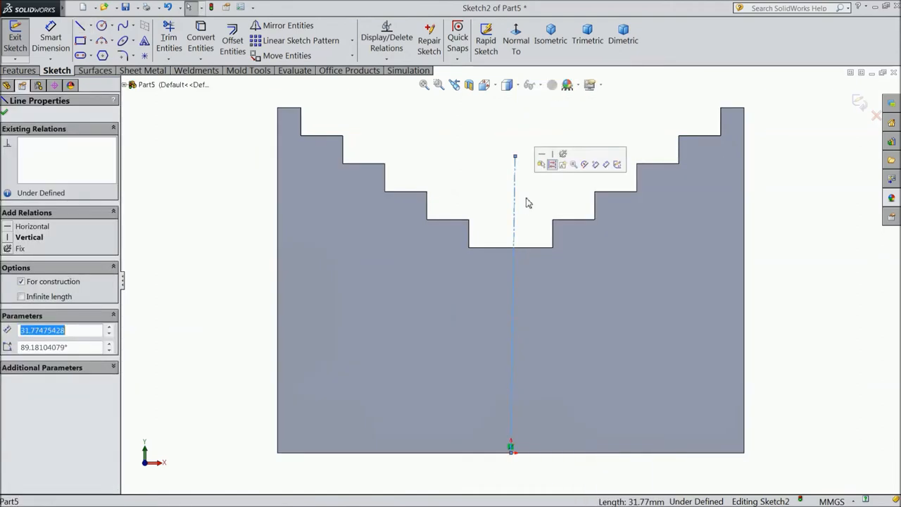
{"action": "left_click", "coordinate": [30, 237]}
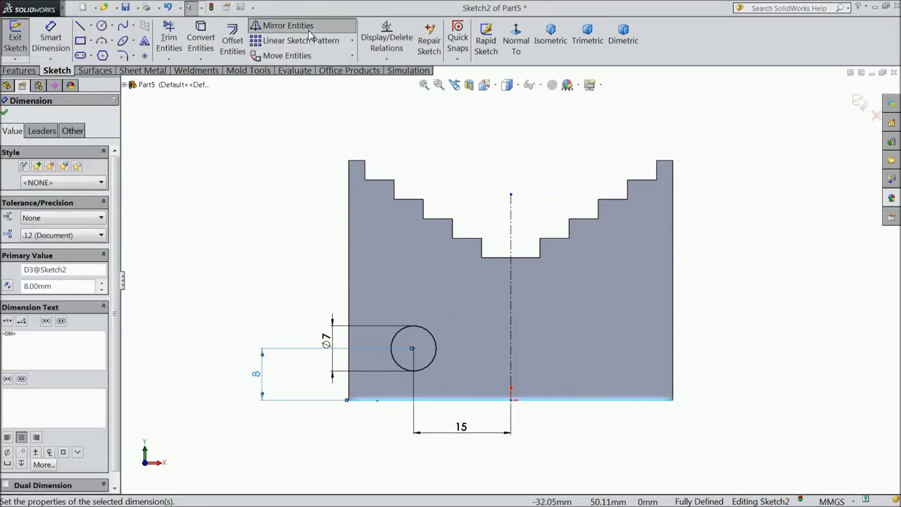
Mirror the 7 mm circle about the centreline to get the second bolt hole
{"action": "left_click", "coordinate": [287, 26]}
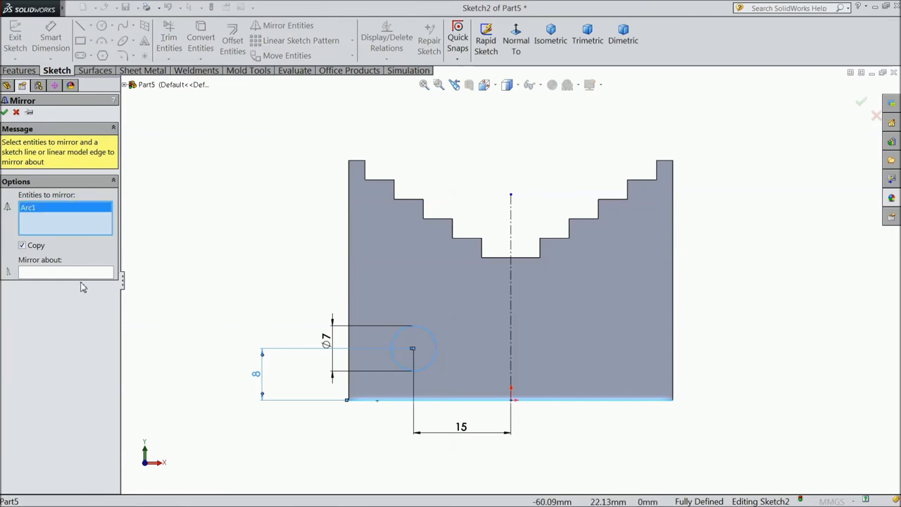
{"action": "left_click", "coordinate": [509, 282]}
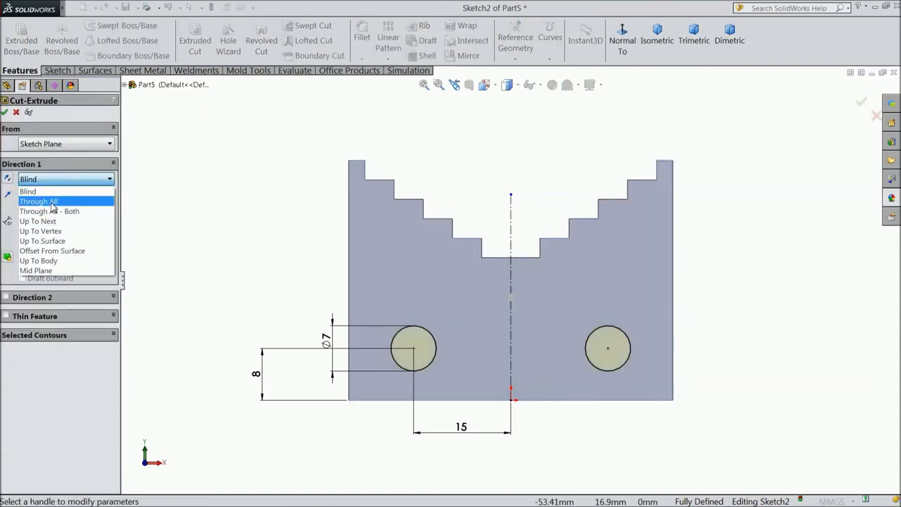
Cut both circles Through All to make the two bolt holes
{"action": "left_click", "coordinate": [39, 202]}
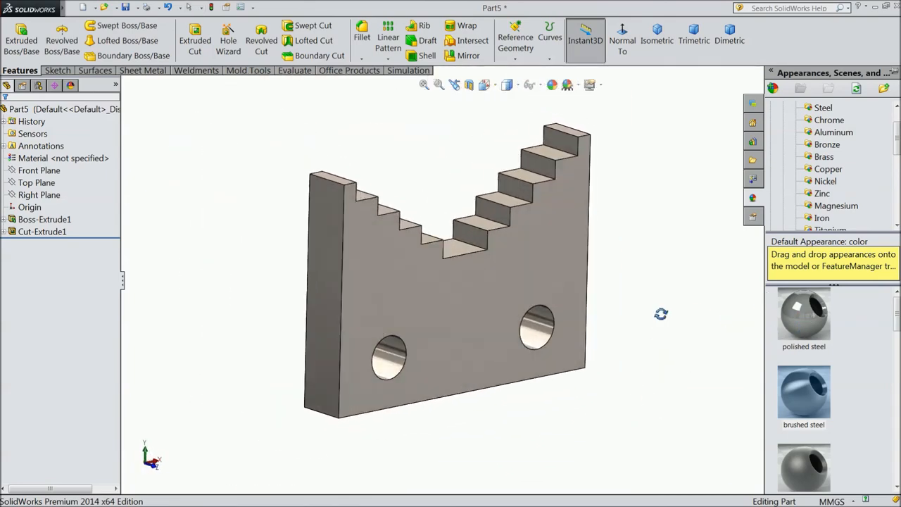
Start saving the jaw plate as a new part in the Pipe Vise folder, naming it 'up...'
{"action": "left_click", "coordinate": [125, 9]}
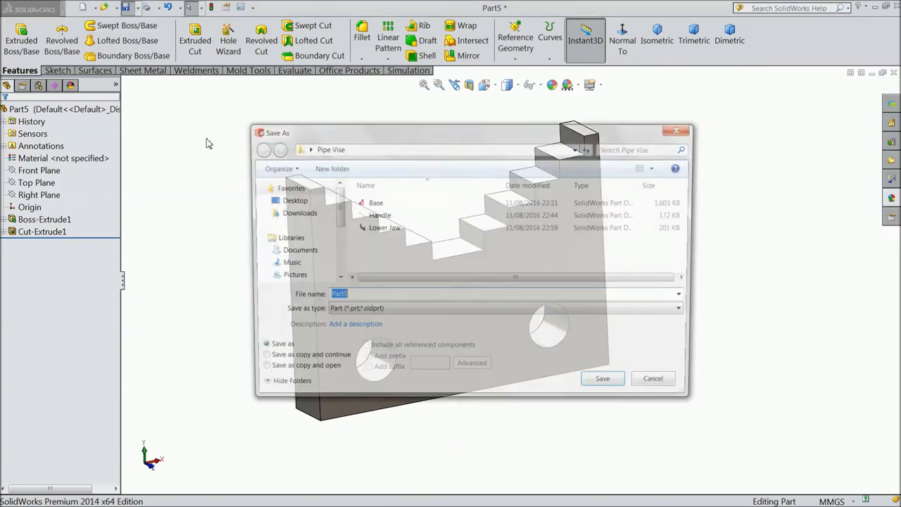
{"action": "type", "text": "up"}
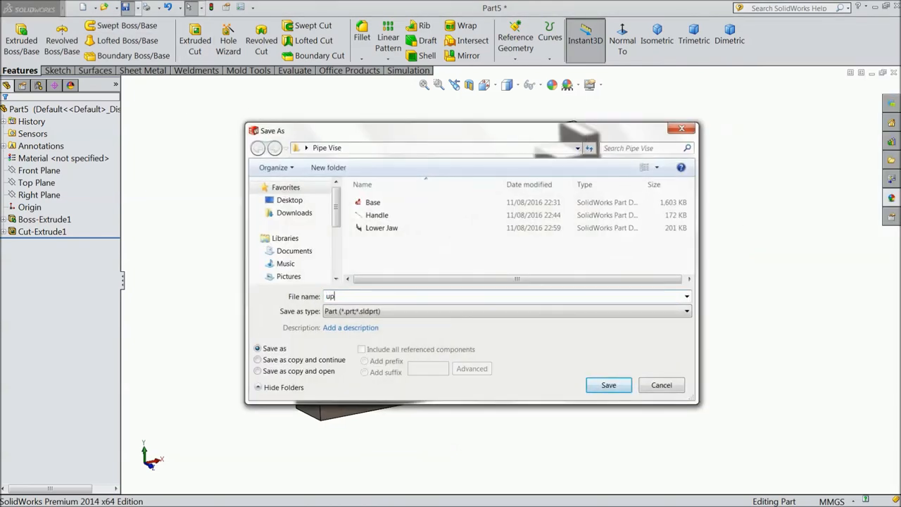